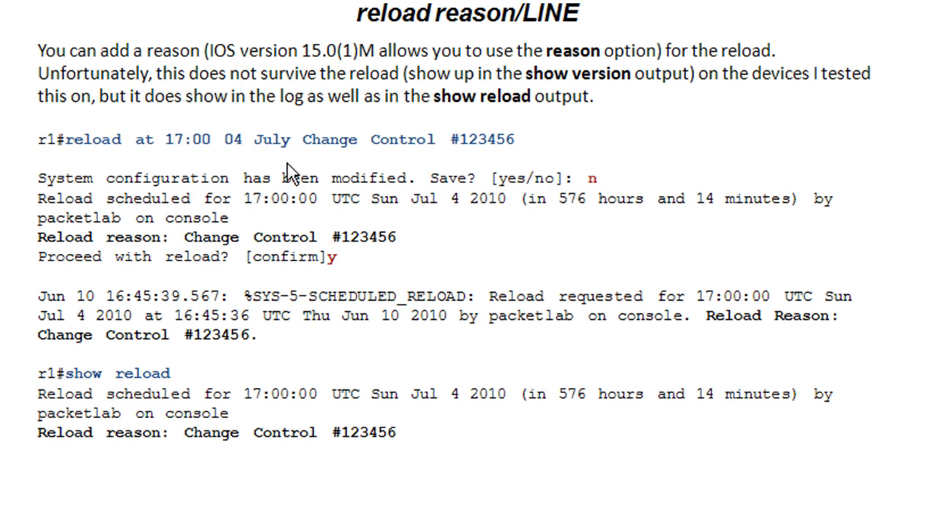
{"action": "mouse_move", "coordinate": [92, 172]}
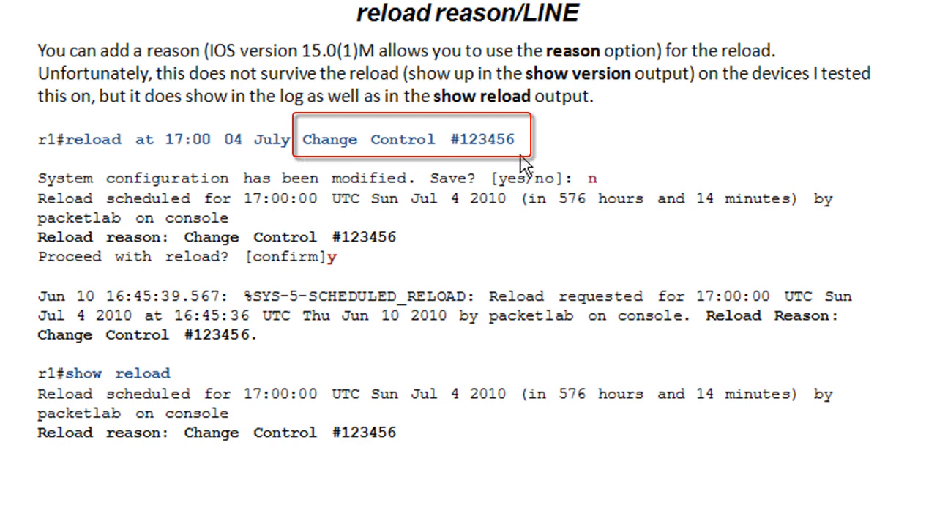
{"action": "mouse_move", "coordinate": [434, 130]}
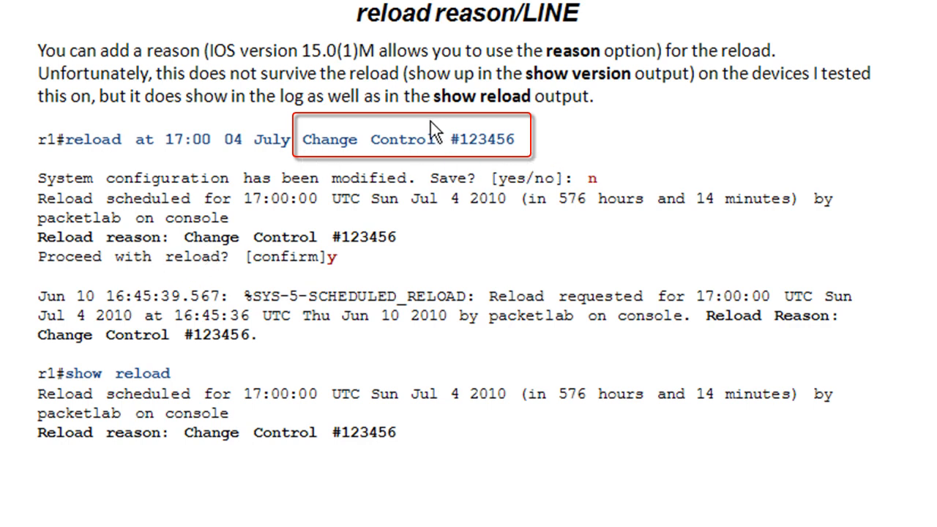
{"action": "mouse_move", "coordinate": [428, 264]}
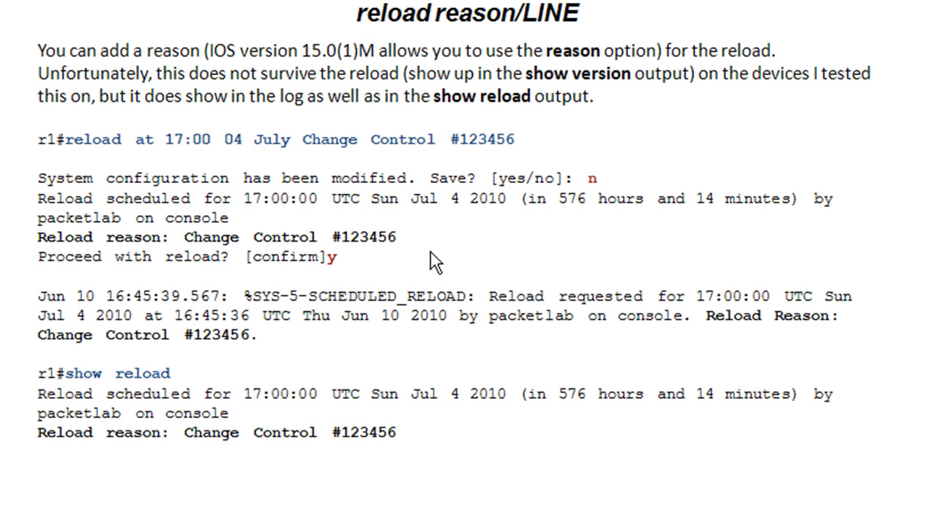
{"action": "mouse_move", "coordinate": [229, 265]}
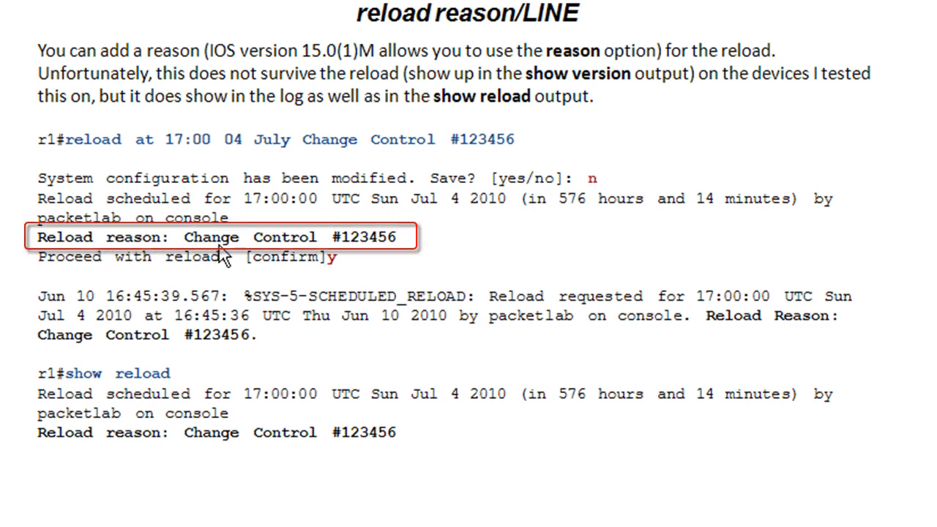
{"action": "mouse_move", "coordinate": [428, 260]}
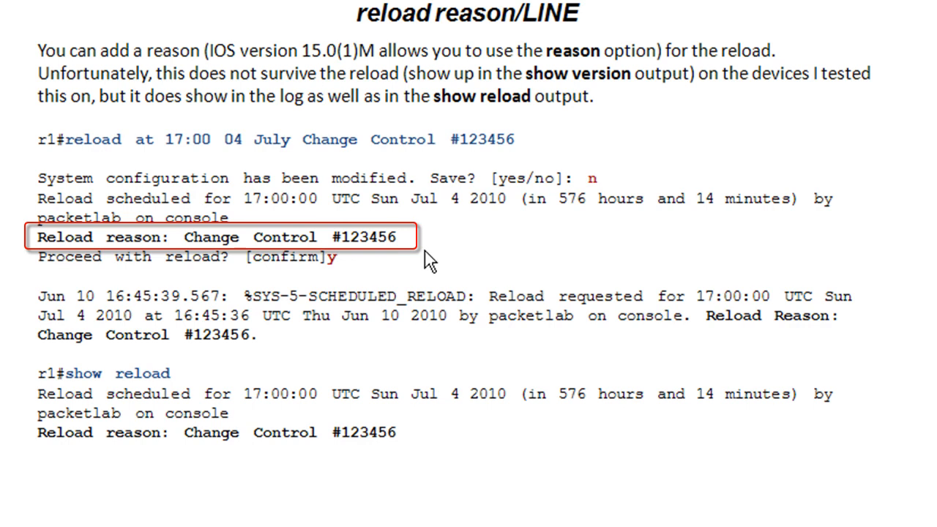
{"action": "mouse_move", "coordinate": [230, 259]}
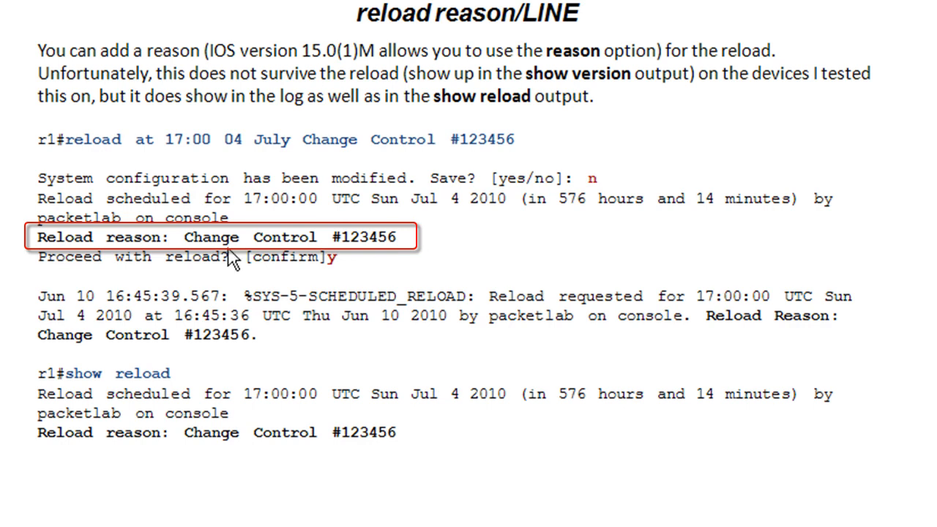
{"action": "mouse_move", "coordinate": [151, 264]}
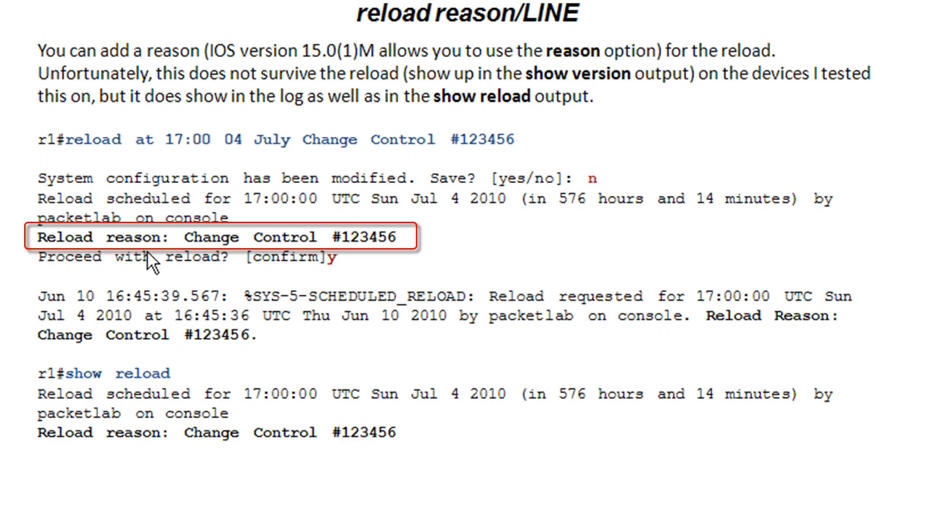
{"action": "mouse_move", "coordinate": [472, 272]}
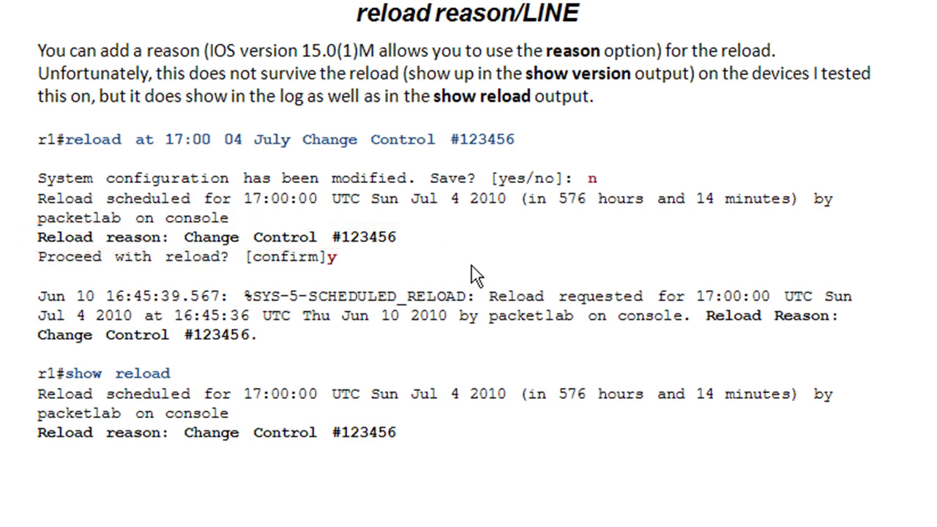
{"action": "mouse_move", "coordinate": [87, 366]}
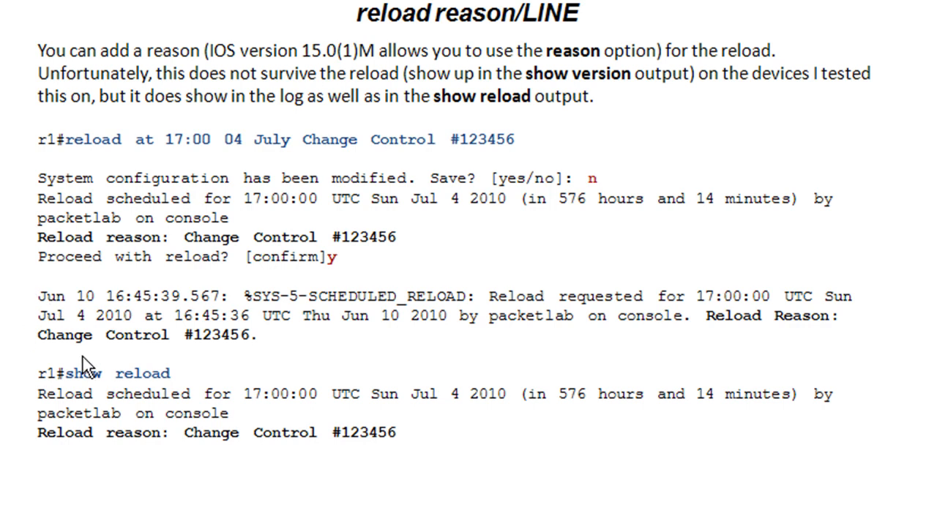
{"action": "mouse_move", "coordinate": [252, 366]}
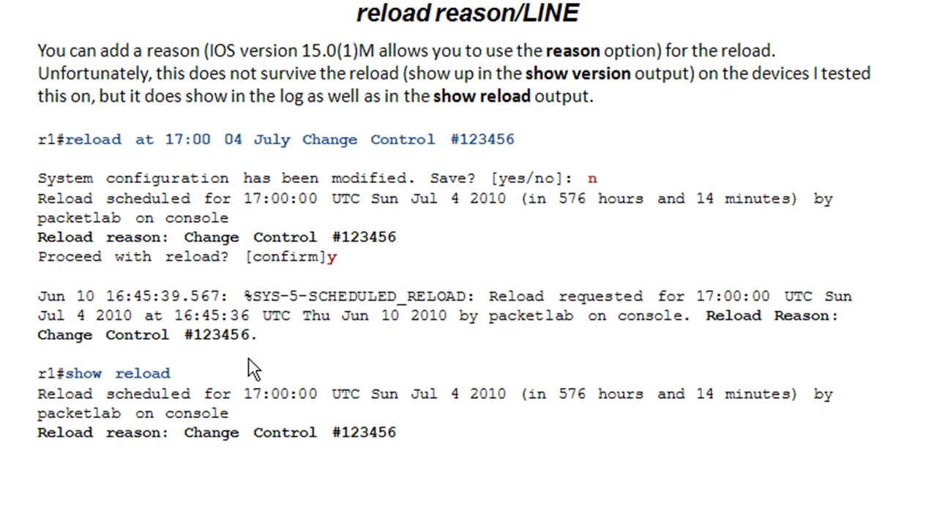
{"action": "mouse_move", "coordinate": [346, 361]}
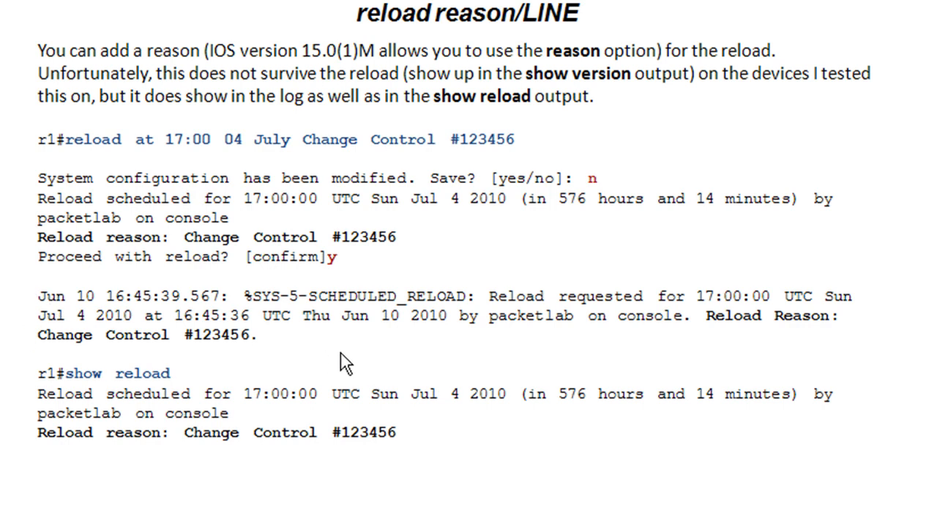
{"action": "mouse_move", "coordinate": [261, 352]}
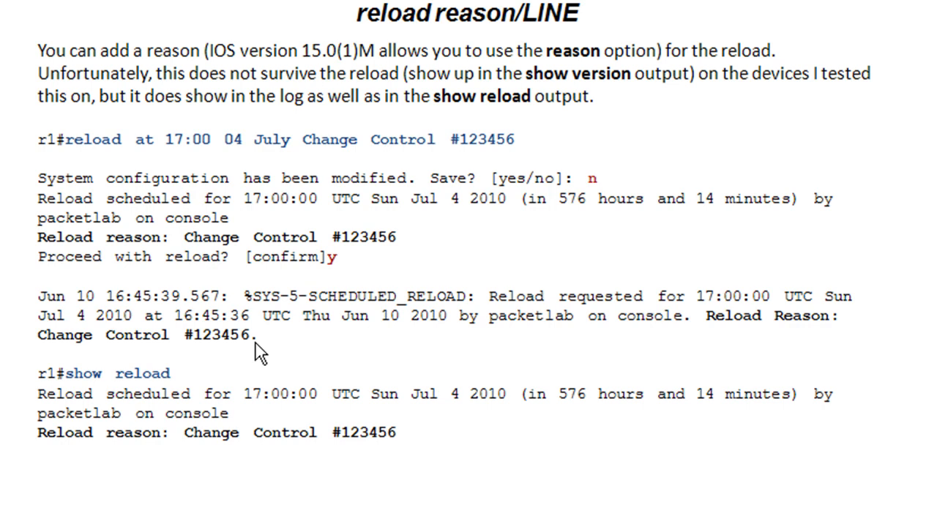
{"action": "mouse_move", "coordinate": [157, 374]}
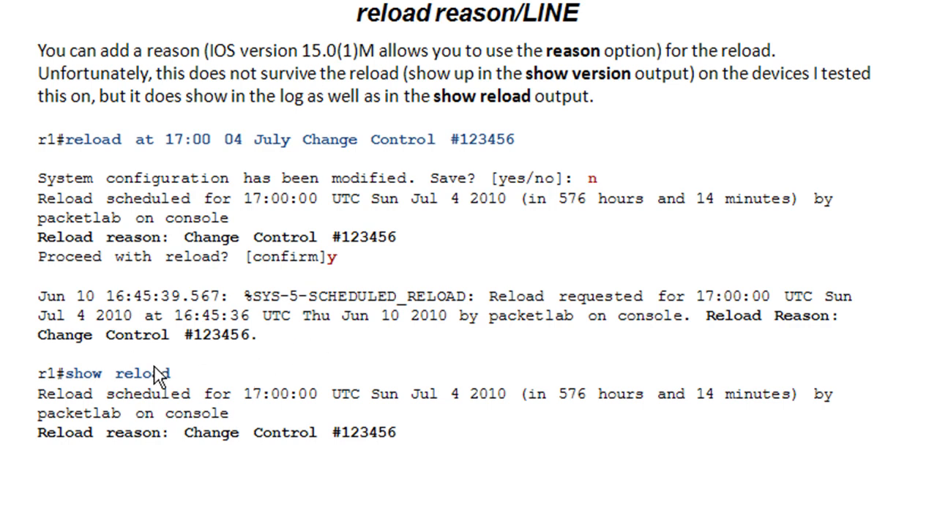
{"action": "mouse_move", "coordinate": [402, 349]}
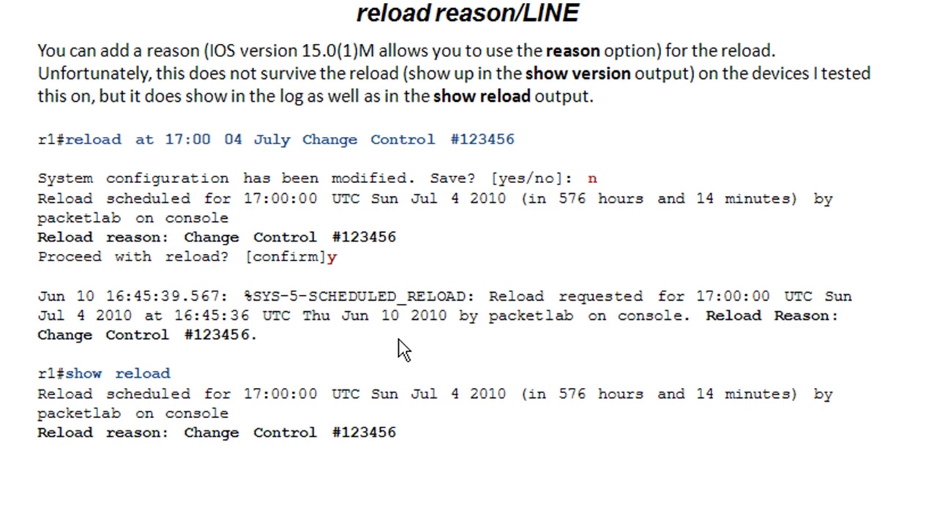
{"action": "mouse_move", "coordinate": [238, 348]}
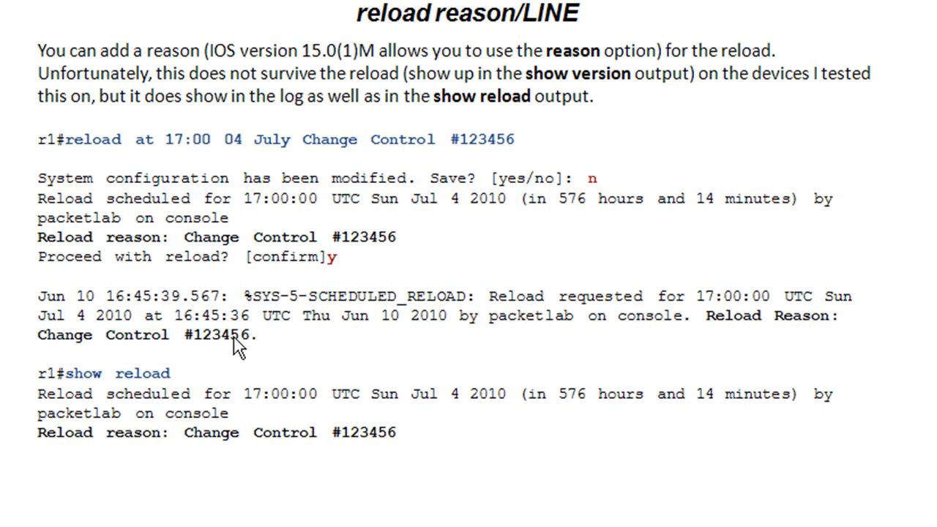
{"action": "mouse_move", "coordinate": [272, 362]}
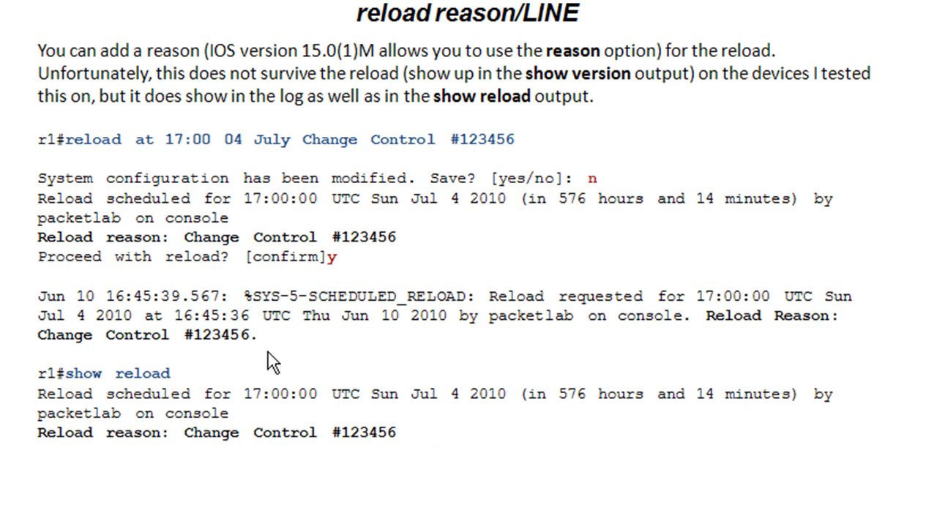
{"action": "mouse_move", "coordinate": [51, 384]}
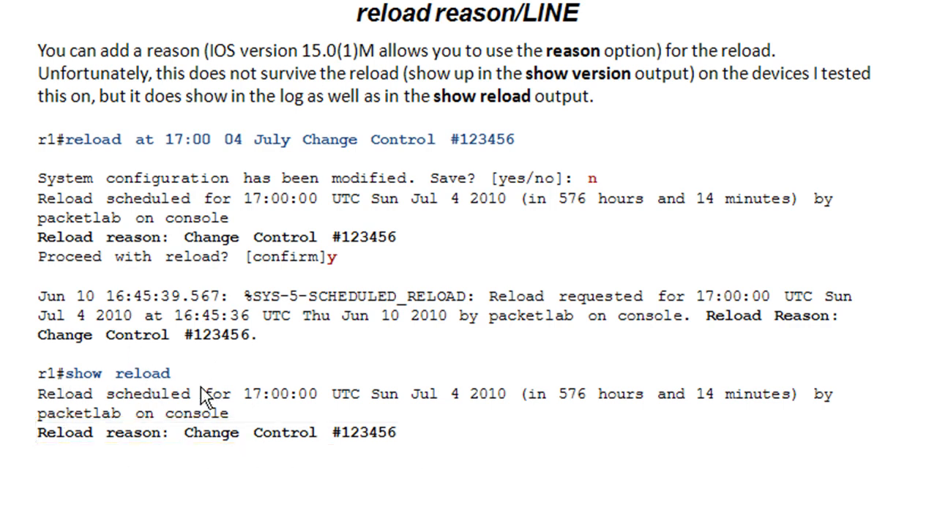
{"action": "mouse_move", "coordinate": [153, 394]}
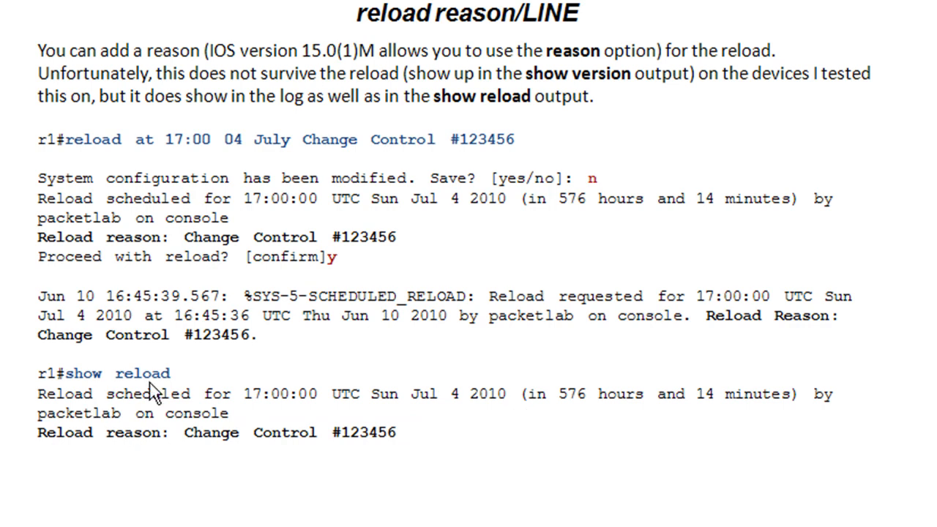
{"action": "mouse_move", "coordinate": [562, 489]}
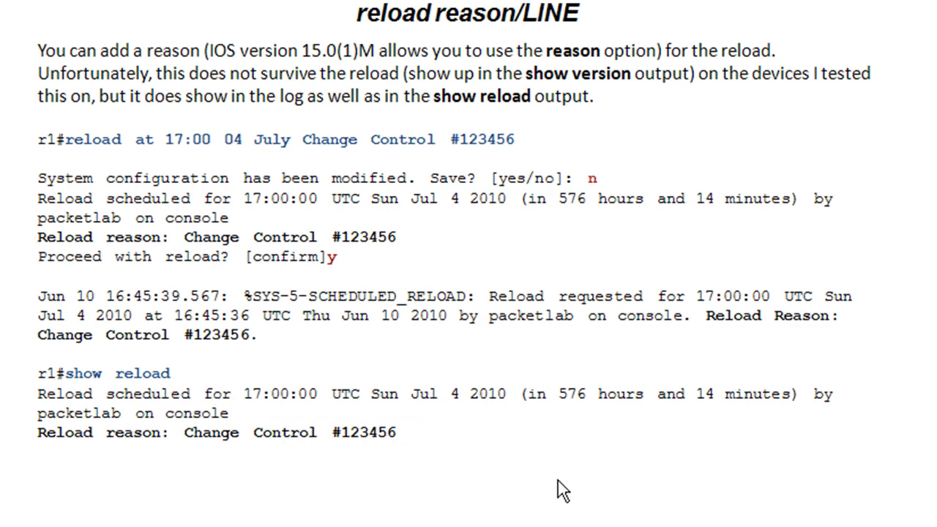
{"action": "mouse_move", "coordinate": [647, 126]}
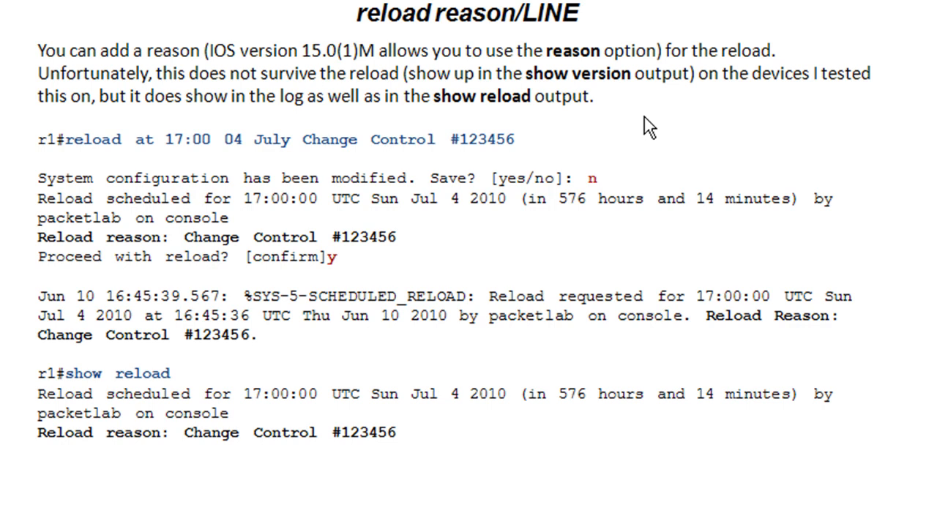
{"action": "mouse_move", "coordinate": [601, 208]}
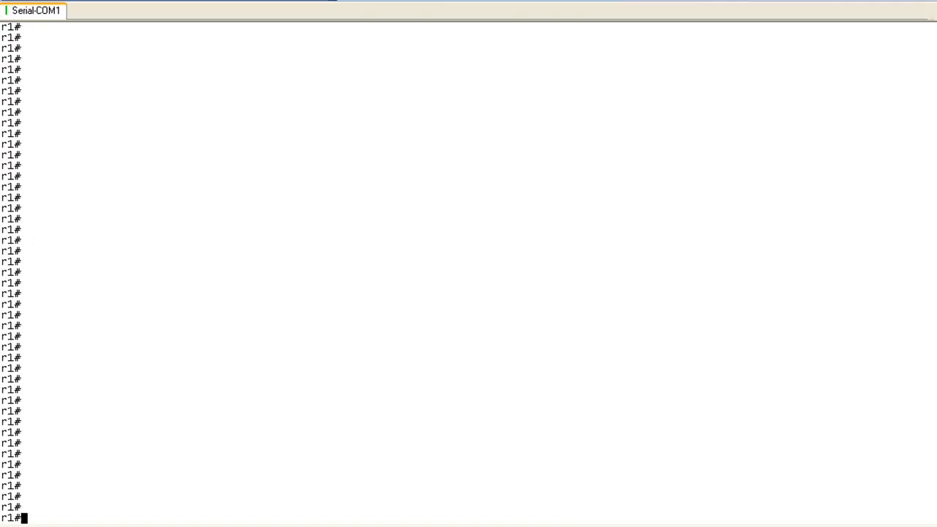
Issue 'reload at 17:00 04 July' with reason Change Control #123456 and confirm it
{"action": "type", "text": "reload at"}
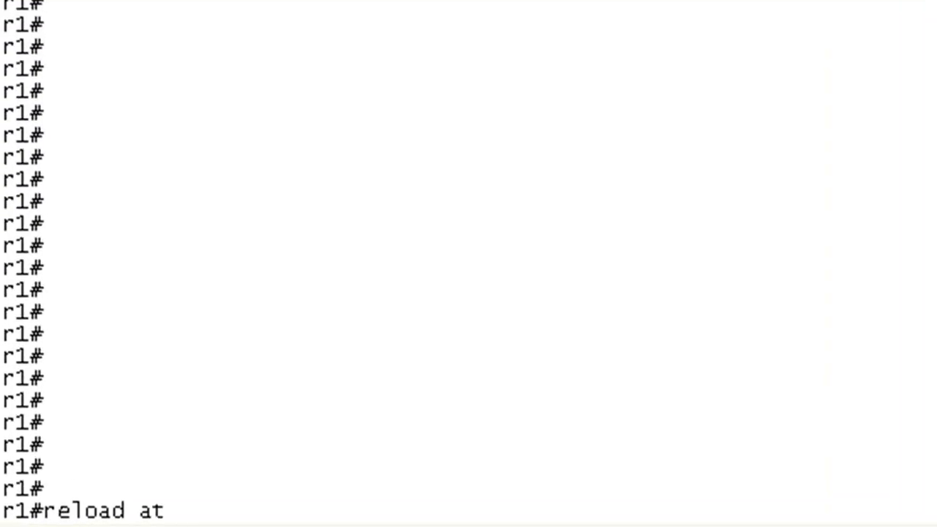
{"action": "type", "text": "17:00 04 J"}
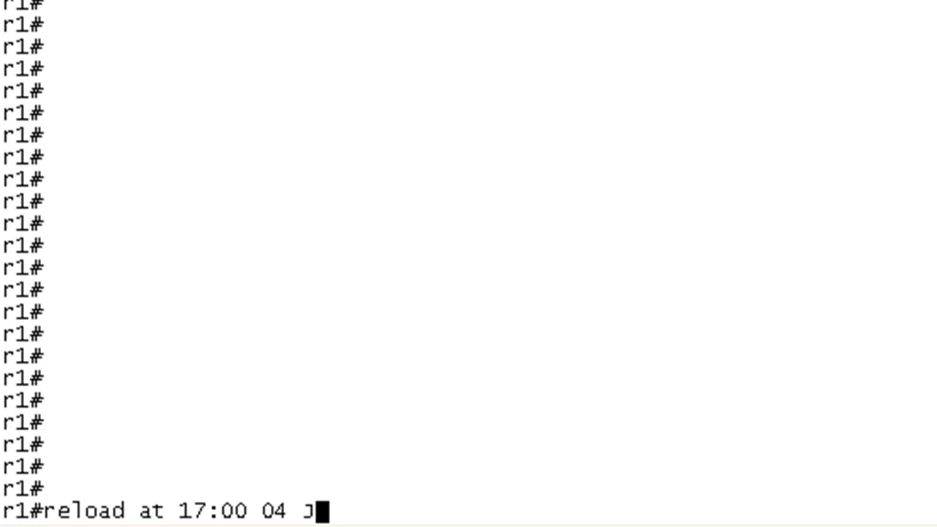
{"action": "type", "text": "uly?"}
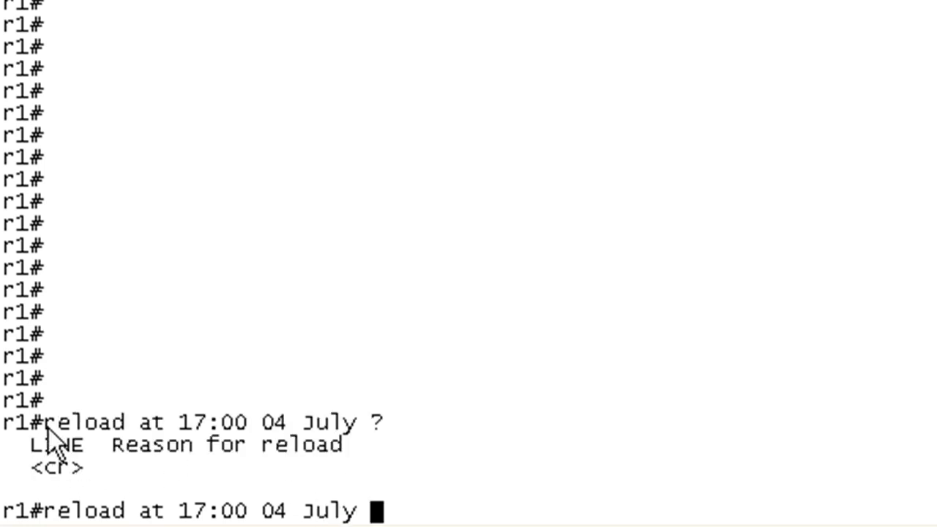
{"action": "mouse_move", "coordinate": [242, 461]}
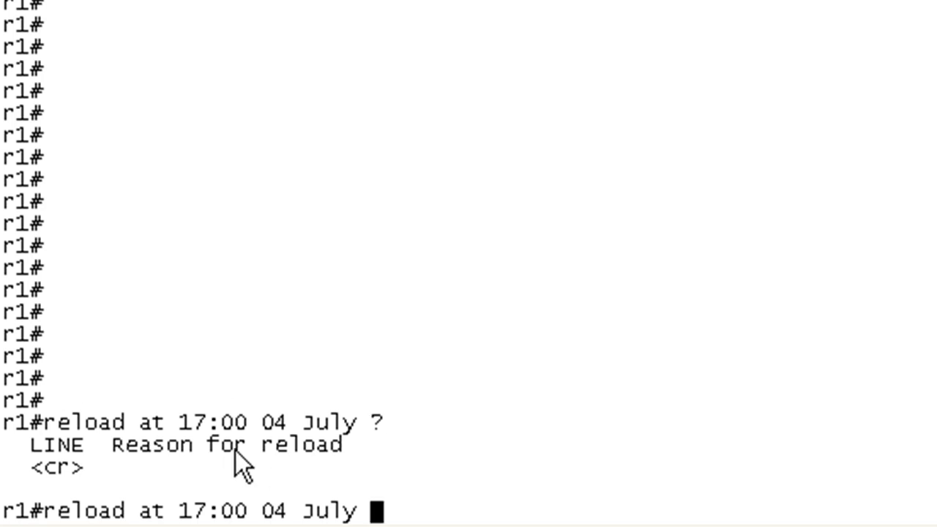
{"action": "mouse_move", "coordinate": [199, 480]}
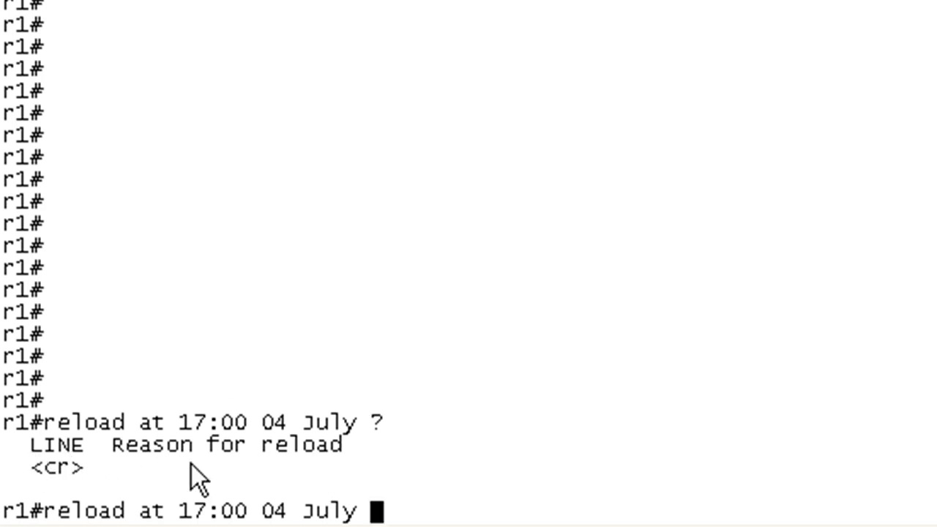
{"action": "type", "text": "Change Control #123456"}
{"action": "type", "text": "y"}
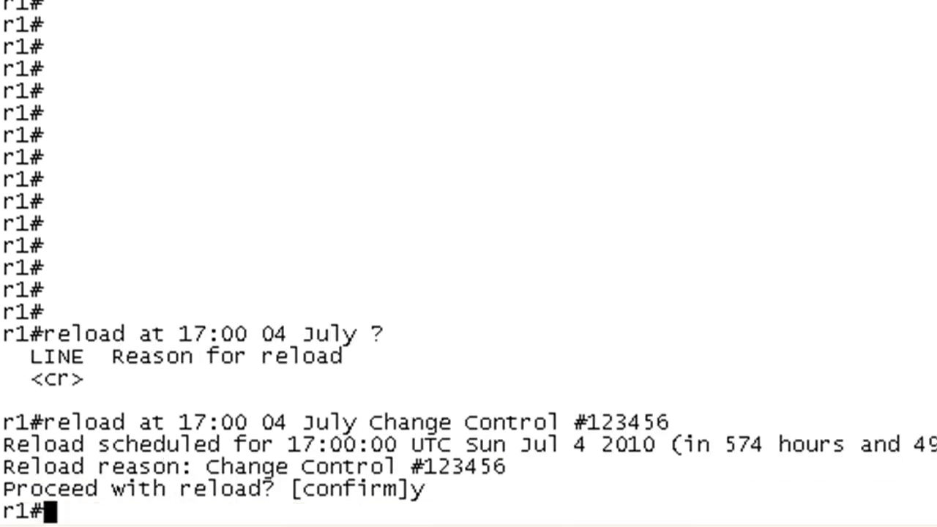
{"action": "key", "text": "Return"}
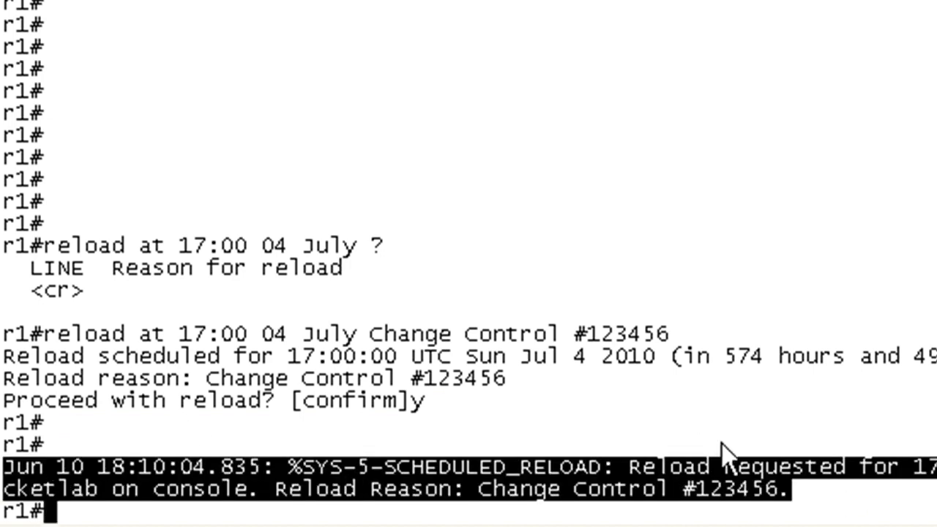
Run show reload to confirm the 17:00 Jul 4 reload and its Change Control reason
{"action": "type", "text": "show"}
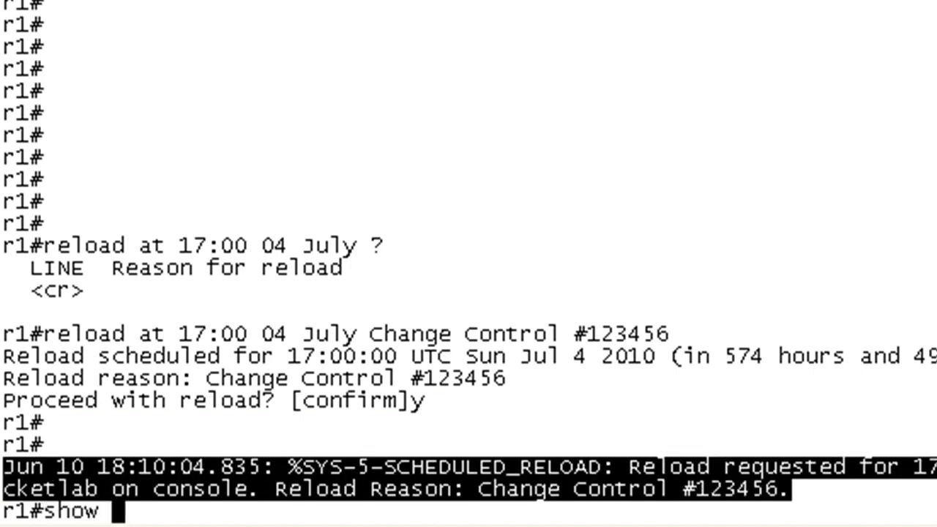
{"action": "type", "text": "reload"}
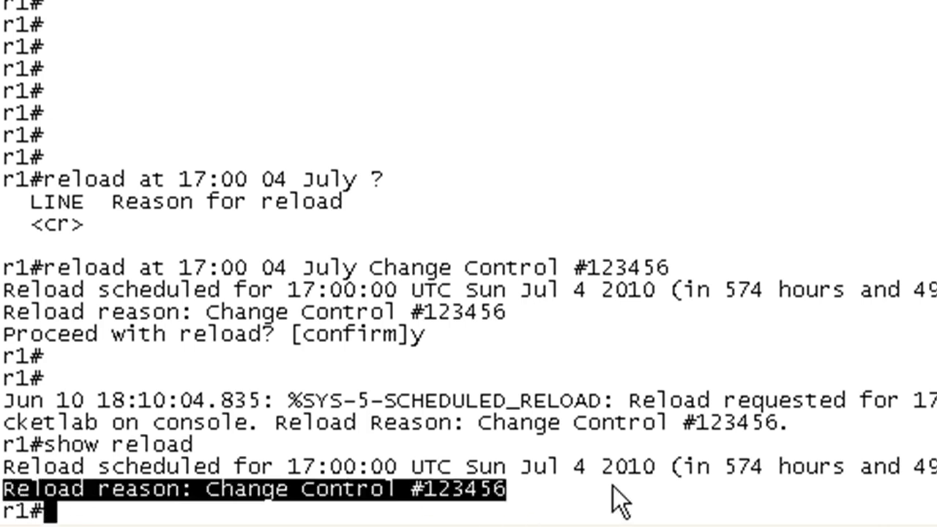
{"action": "mouse_move", "coordinate": [498, 505]}
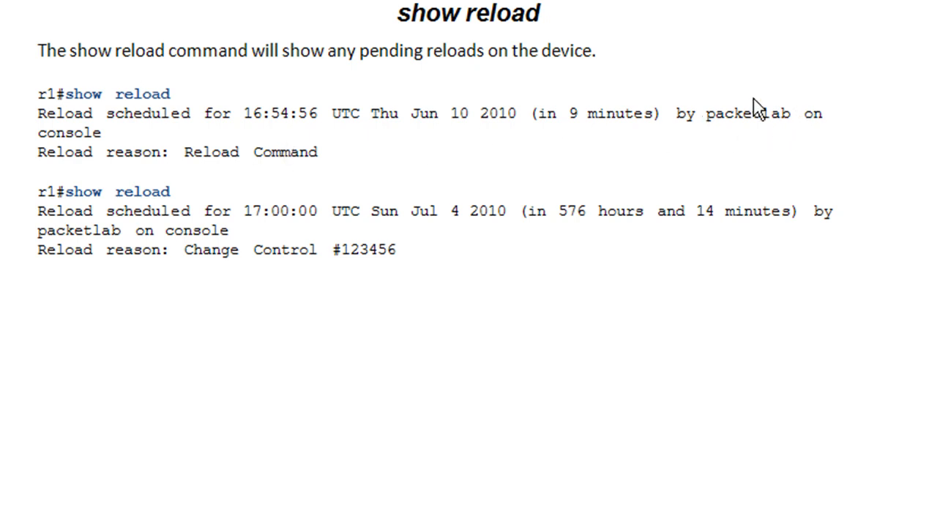
{"action": "mouse_move", "coordinate": [823, 138]}
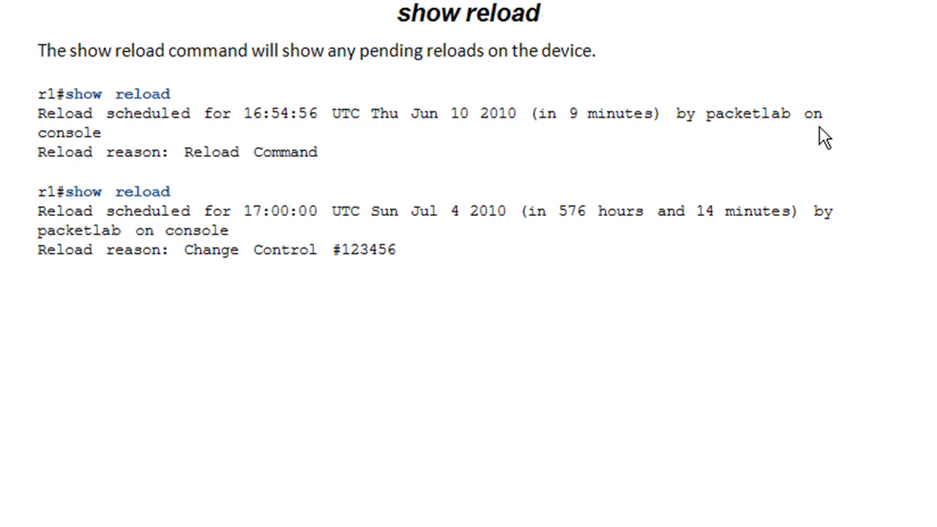
{"action": "mouse_move", "coordinate": [96, 176]}
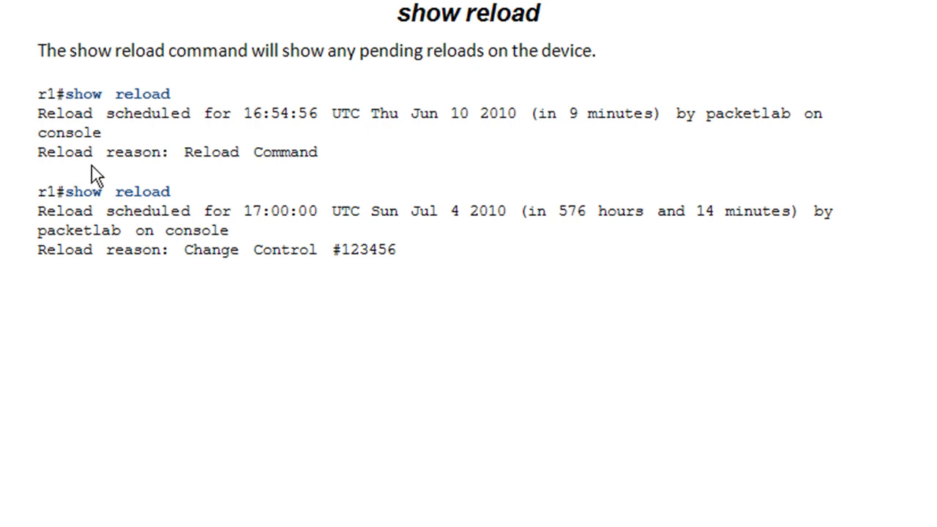
{"action": "mouse_move", "coordinate": [185, 272]}
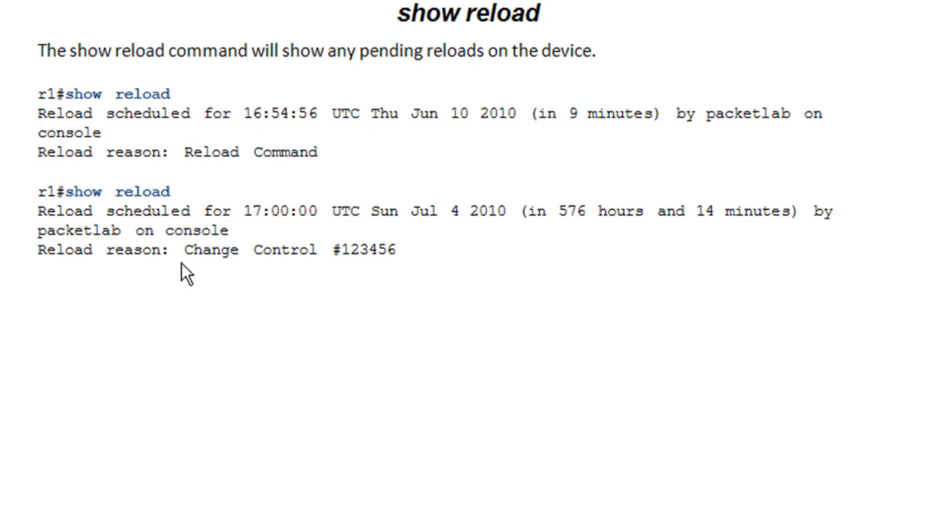
{"action": "mouse_move", "coordinate": [721, 338]}
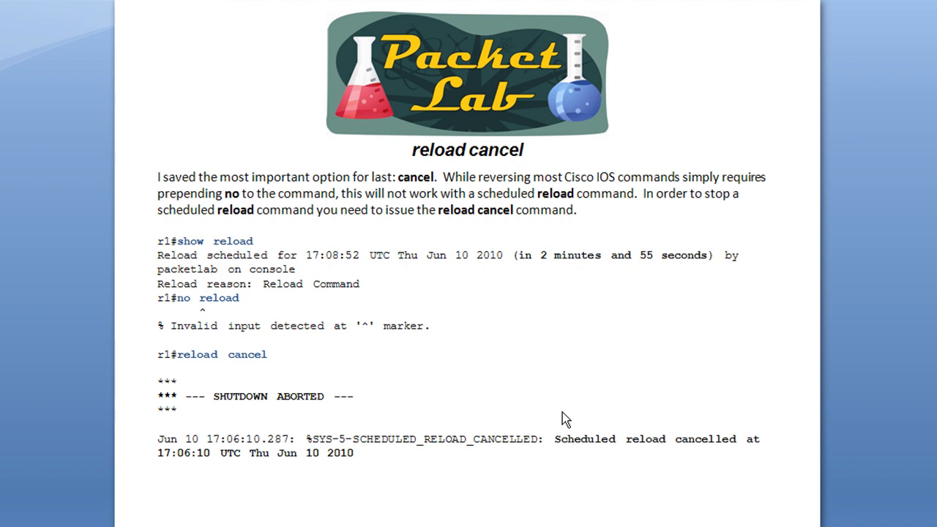
{"action": "mouse_move", "coordinate": [516, 352]}
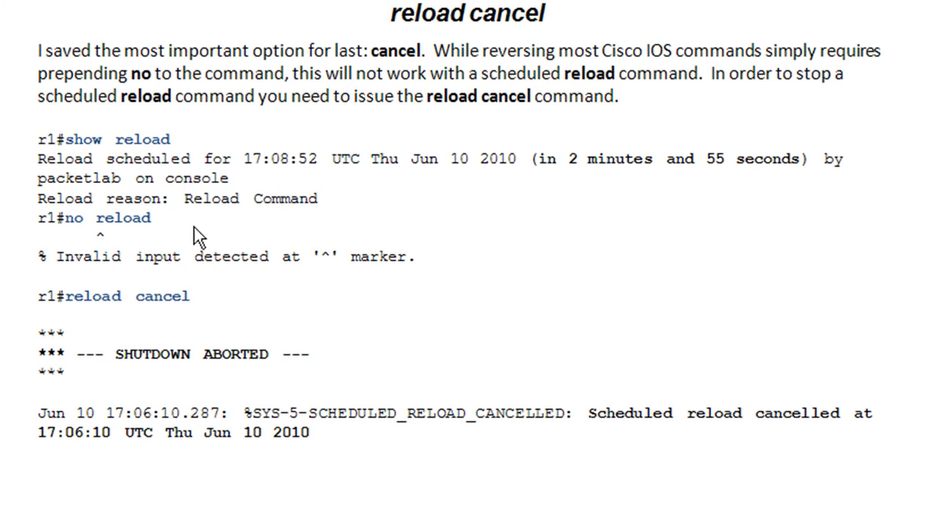
{"action": "mouse_move", "coordinate": [726, 189]}
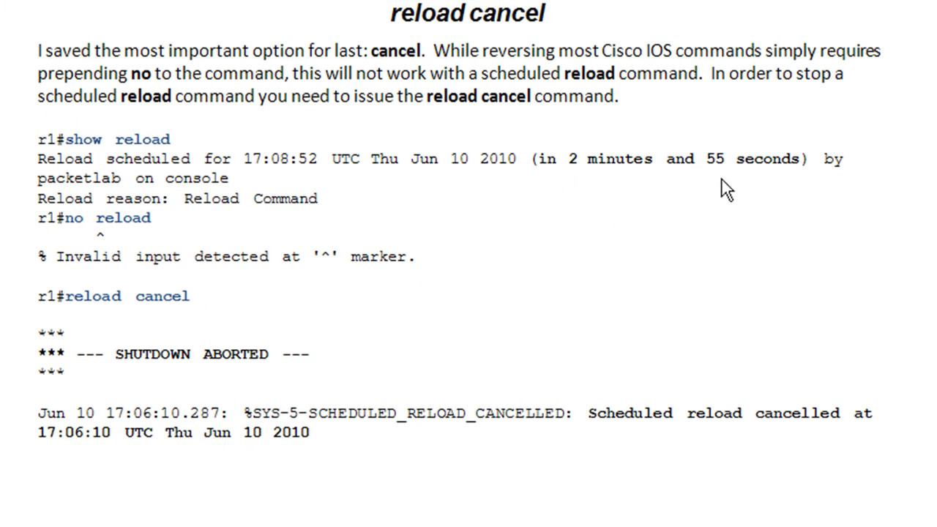
{"action": "mouse_move", "coordinate": [611, 280]}
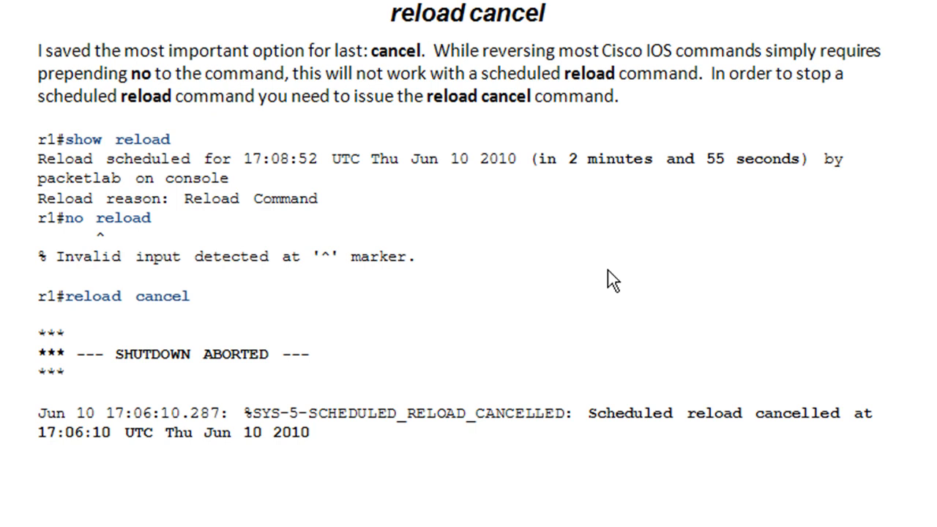
{"action": "mouse_move", "coordinate": [488, 352]}
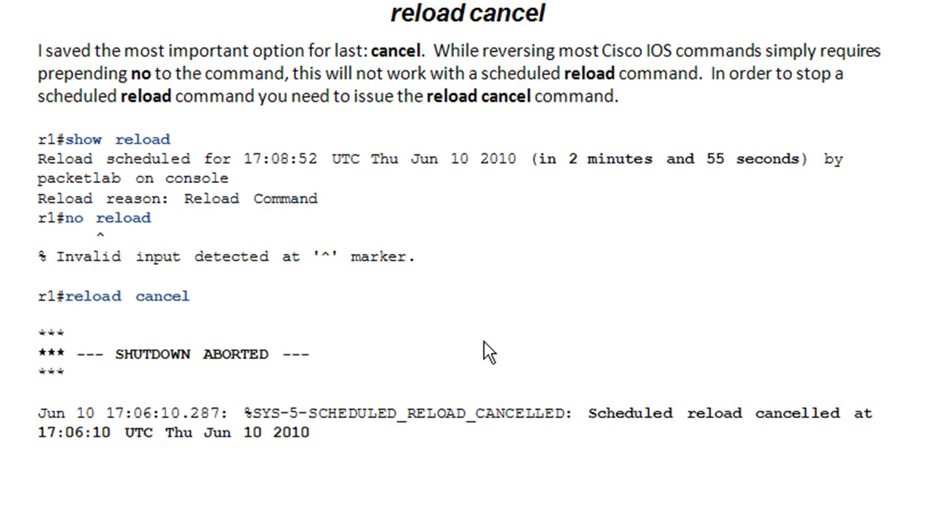
{"action": "mouse_move", "coordinate": [434, 366]}
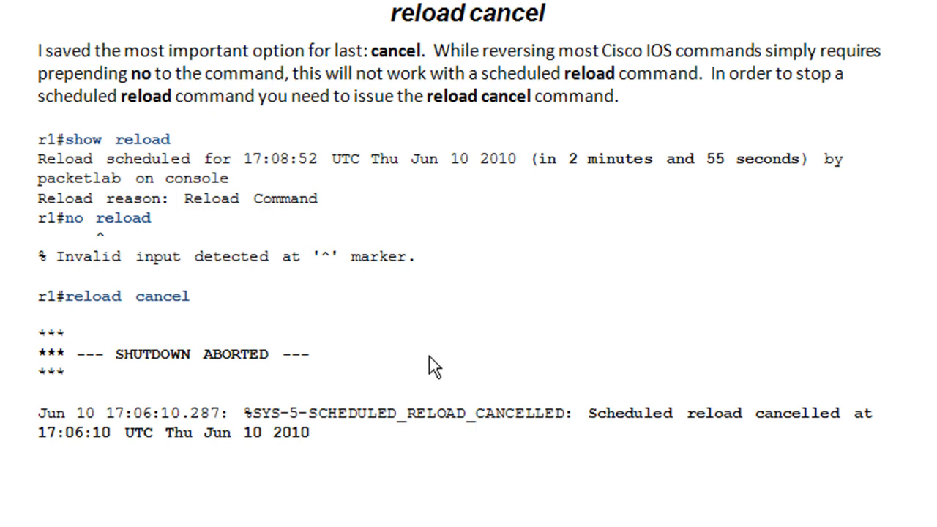
{"action": "mouse_move", "coordinate": [78, 325]}
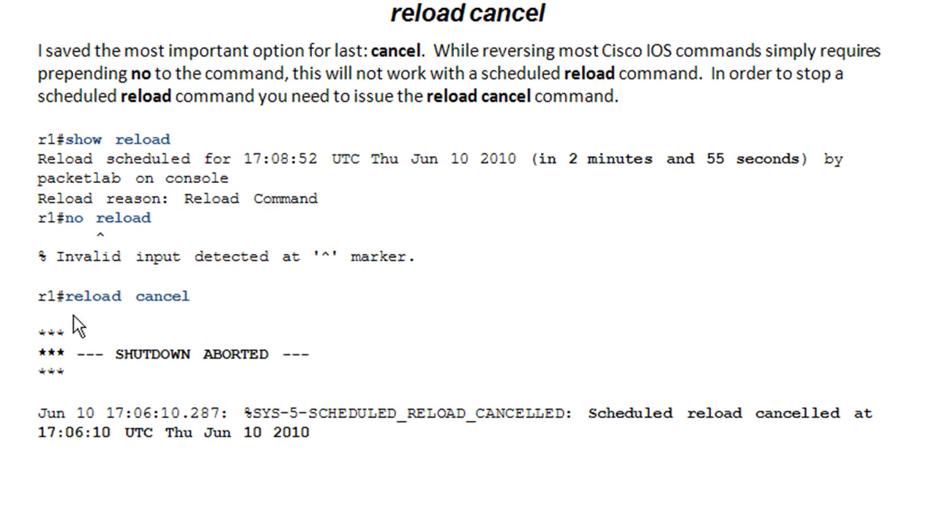
{"action": "mouse_move", "coordinate": [268, 285]}
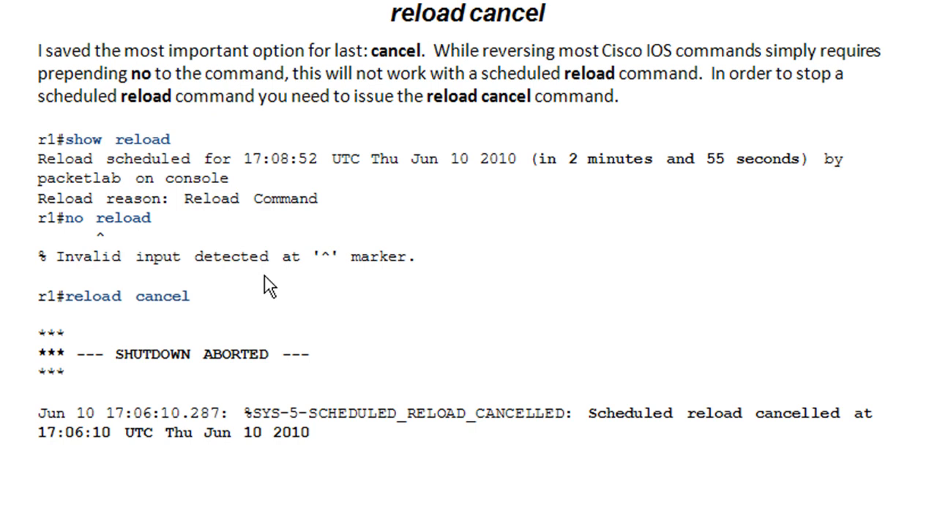
{"action": "mouse_move", "coordinate": [68, 372]}
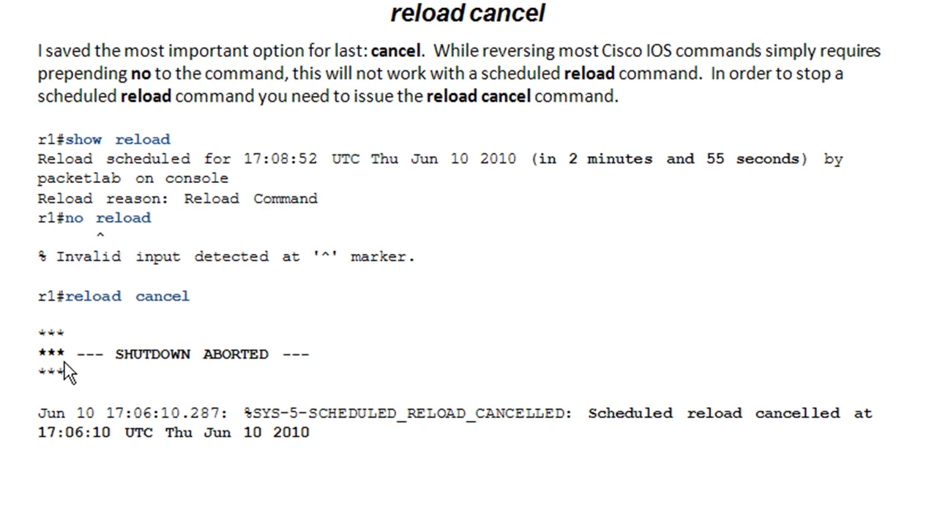
{"action": "mouse_move", "coordinate": [313, 382]}
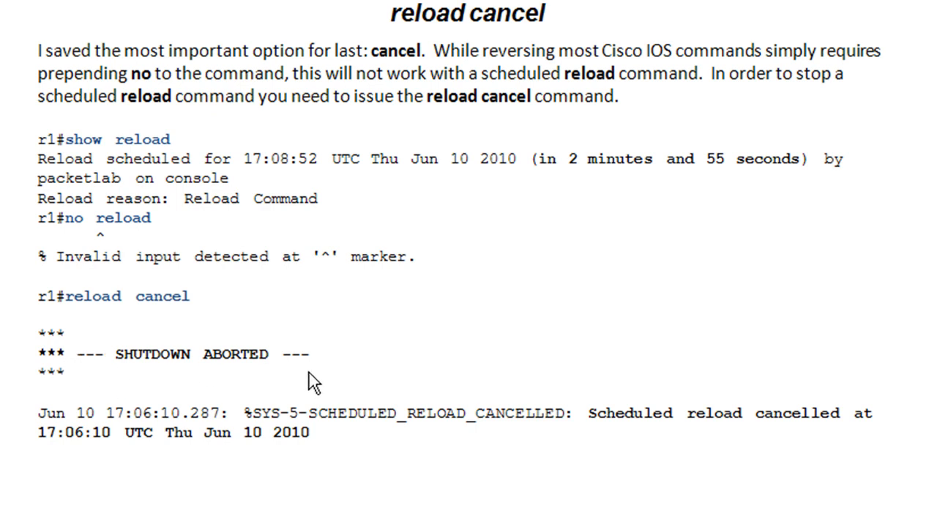
{"action": "mouse_move", "coordinate": [655, 433]}
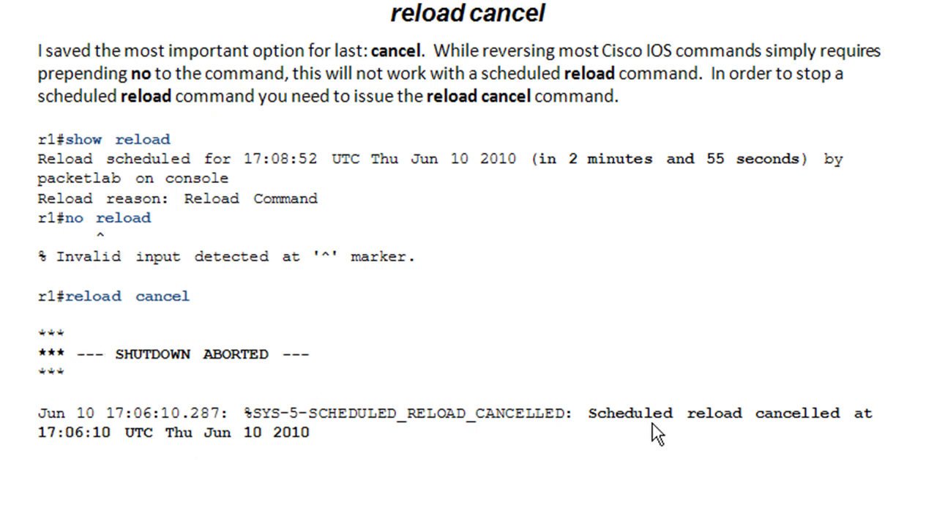
{"action": "mouse_move", "coordinate": [315, 446]}
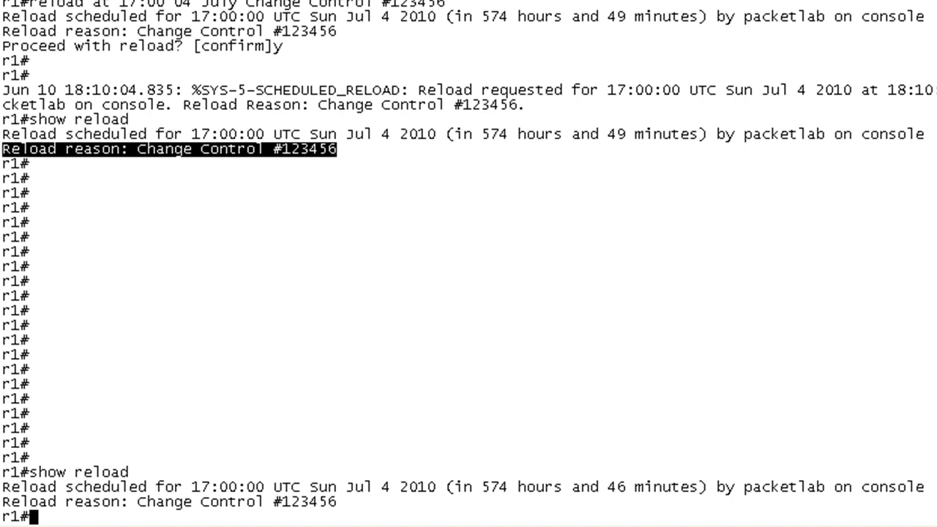
Cancel the pending reload with 'reload cancel', then verify show reload reports none scheduled
{"action": "type", "text": "reload can"}
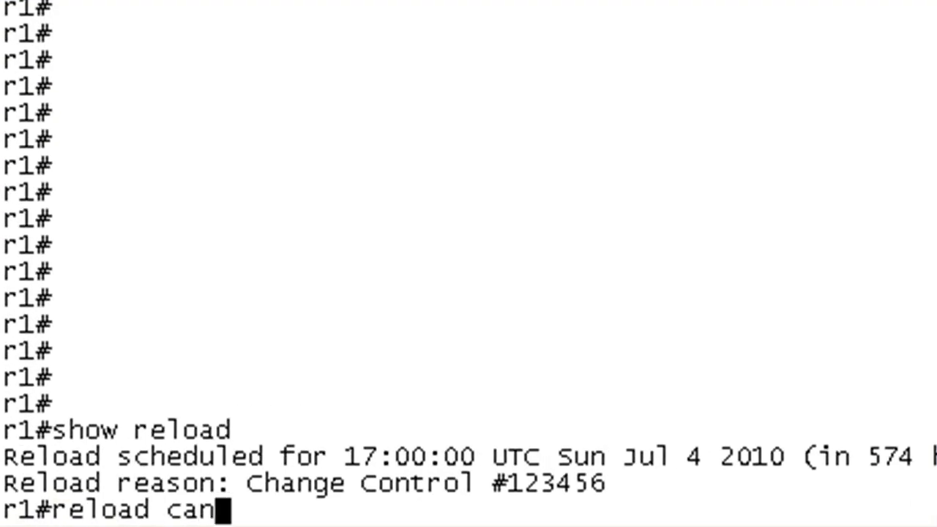
{"action": "key", "text": "Return"}
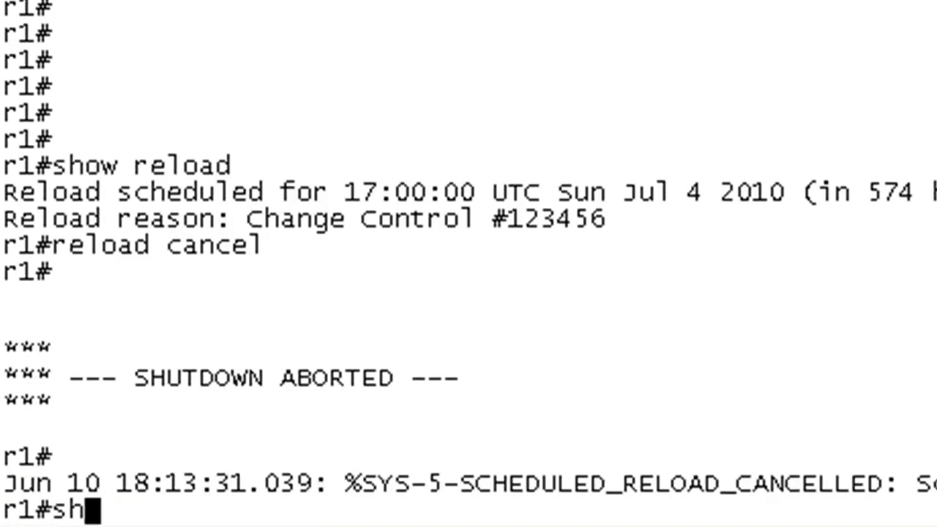
{"action": "type", "text": "ow rel"}
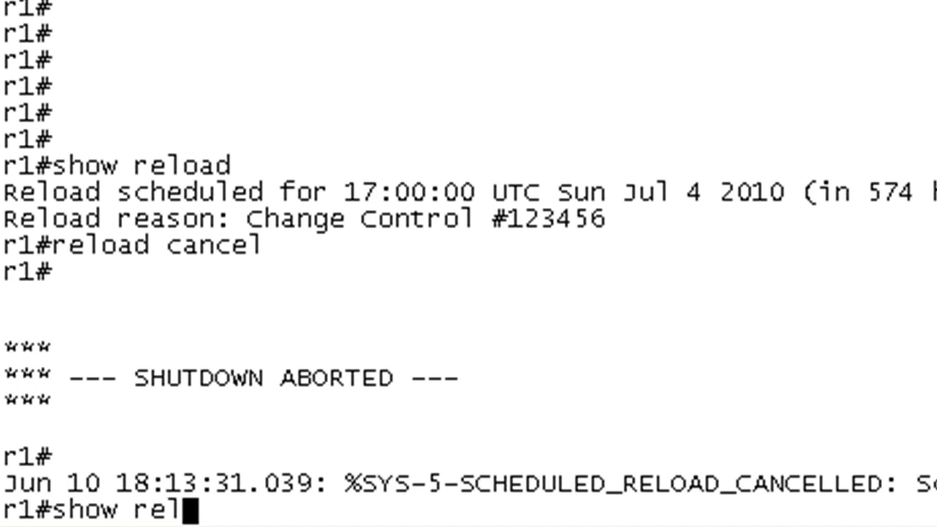
{"action": "key", "text": "Return"}
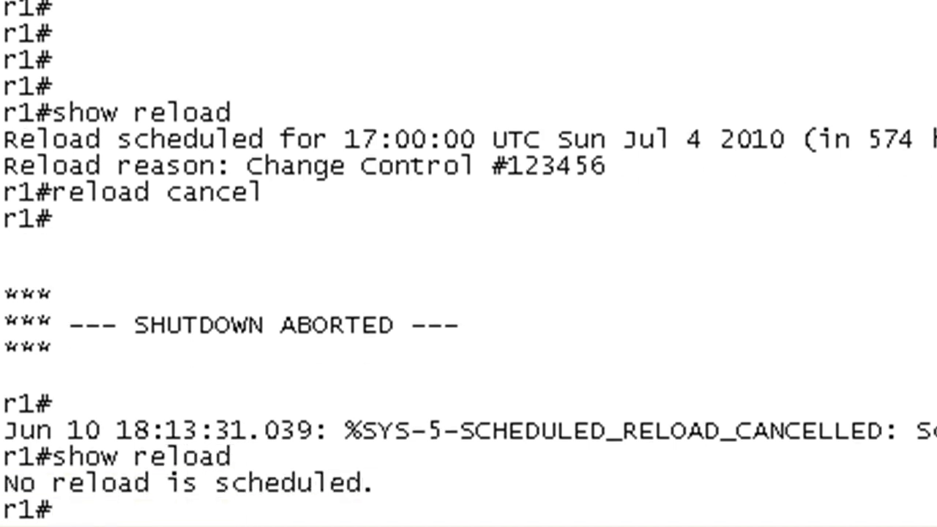